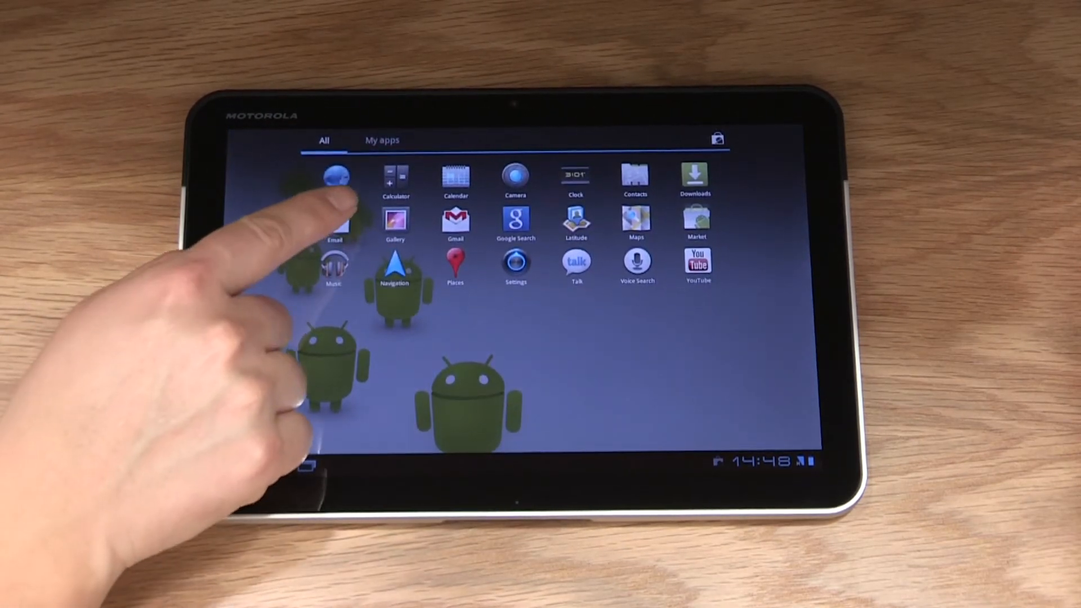
Launch the Email app to begin a new Exchange account with server gen-i.co.nz.
left_click(335, 224)
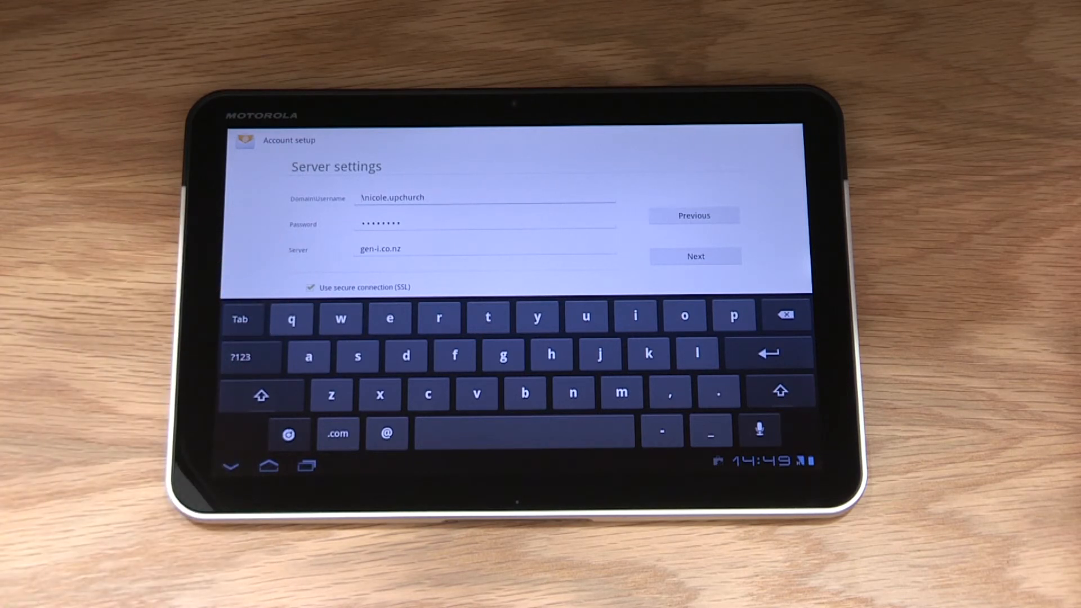
Submit the server settings to reach the remote security administration prompt.
left_click(694, 256)
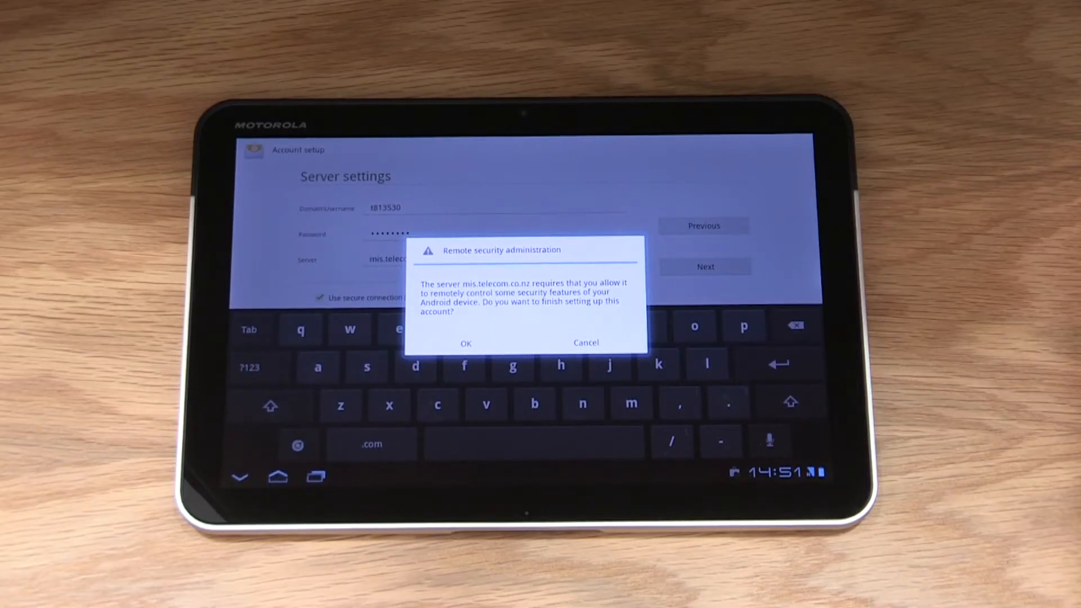
Accept remote security administration and name the account 'Work'.
left_click(465, 344)
type("Wor")
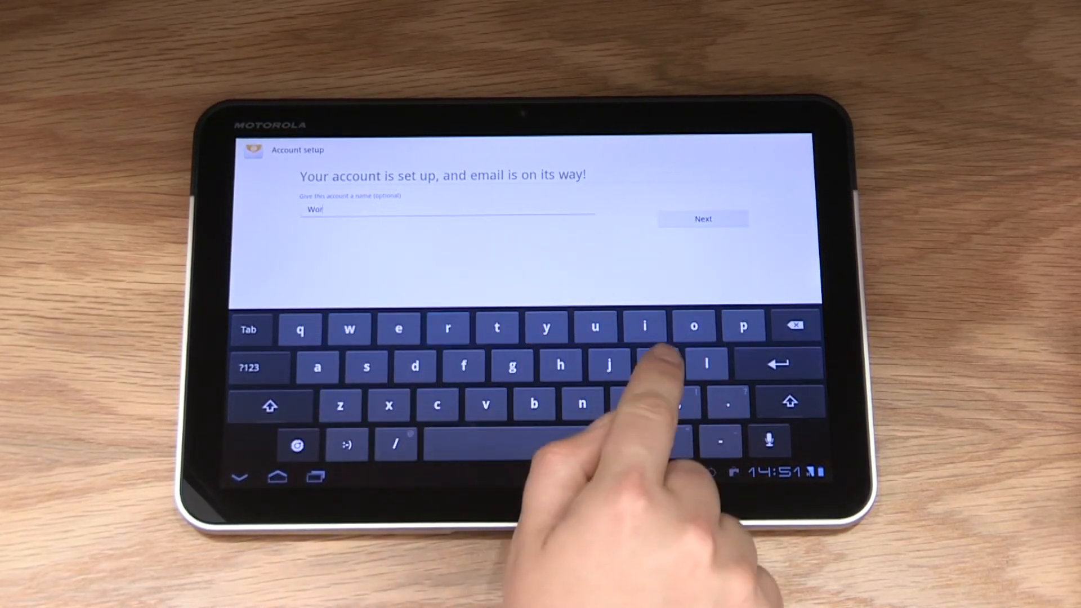
type("k")
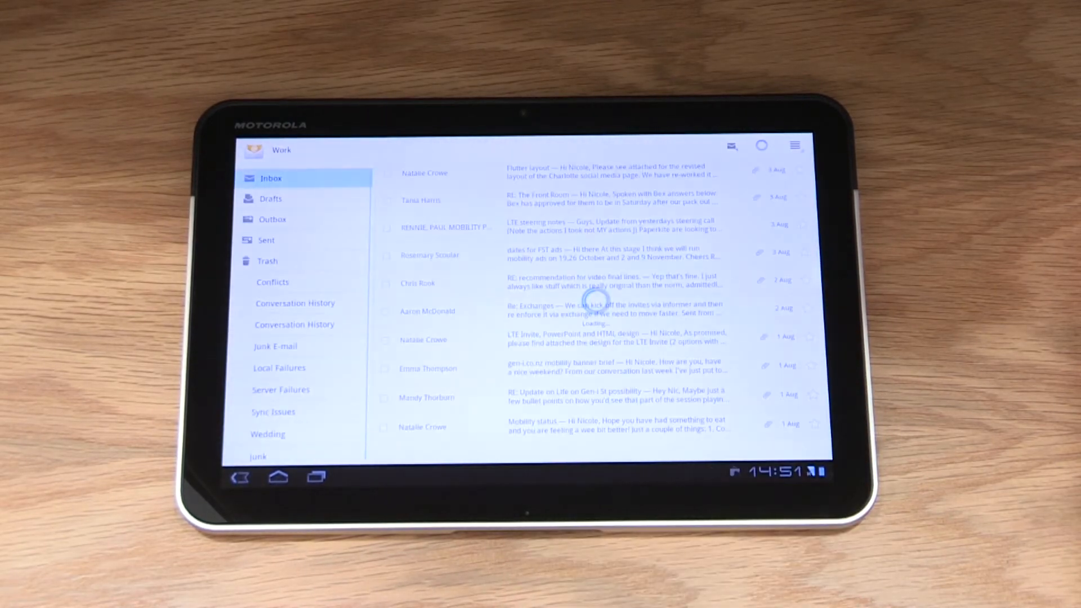
left_click(278, 476)
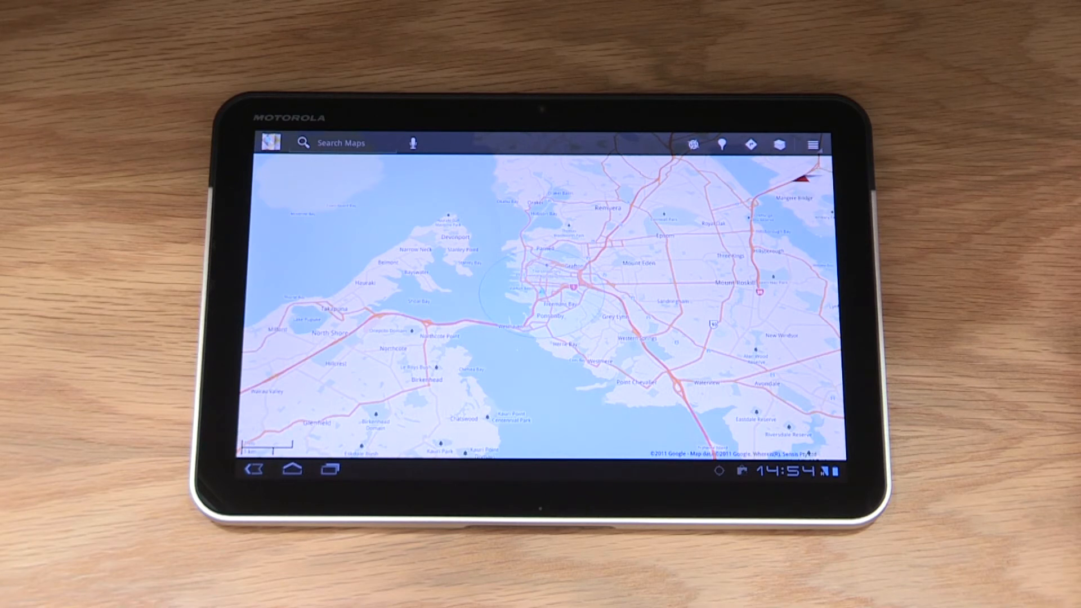
Dismiss the Places panel and zoom in on central Auckland and the harbour.
left_click(722, 145)
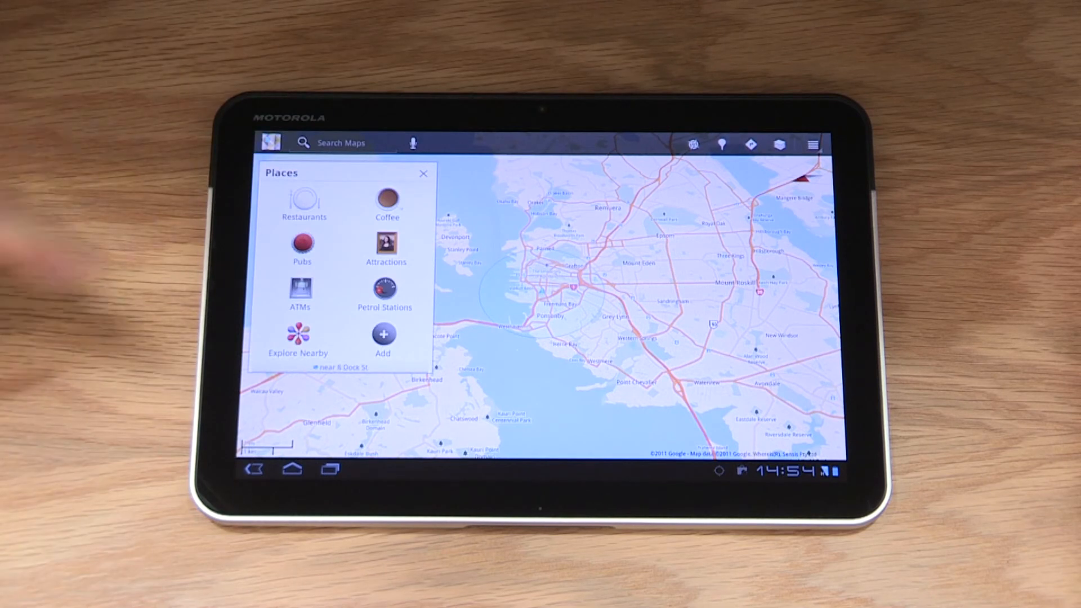
left_click(423, 172)
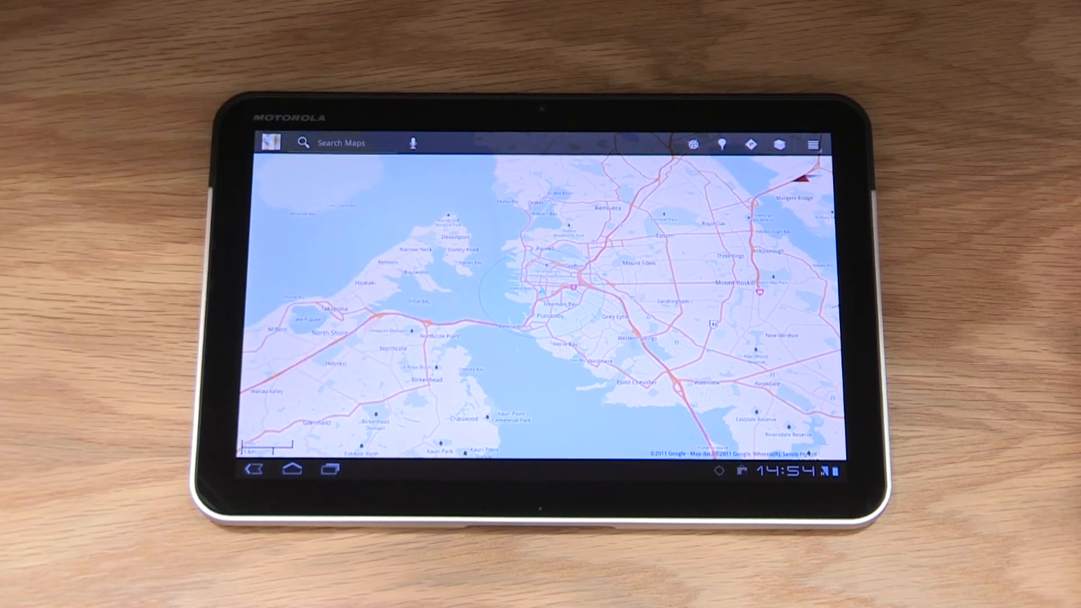
left_click(751, 145)
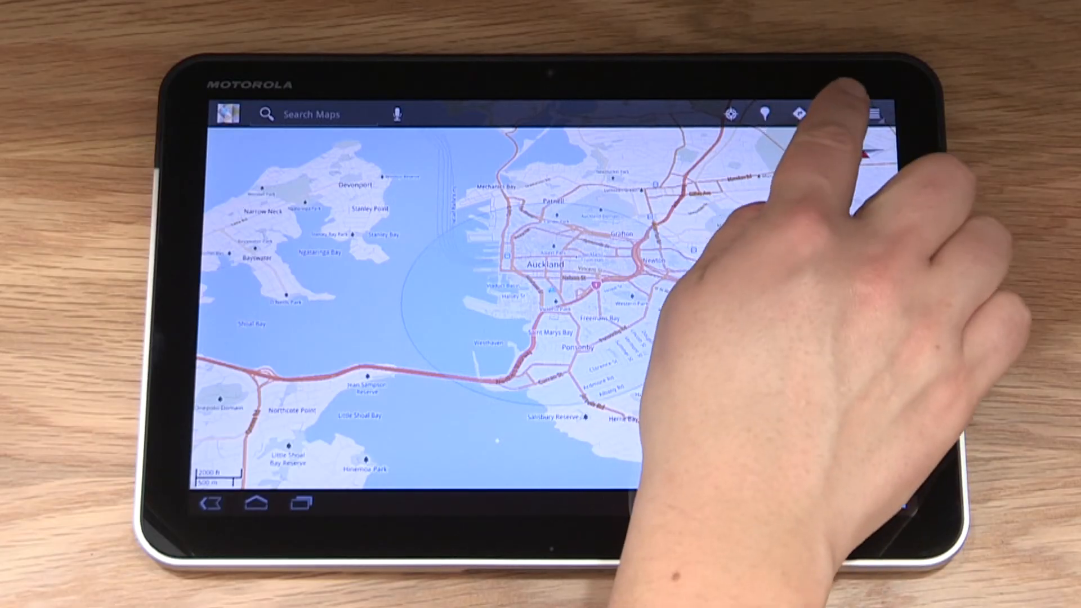
Switch the map layer to Satellite.
left_click(832, 113)
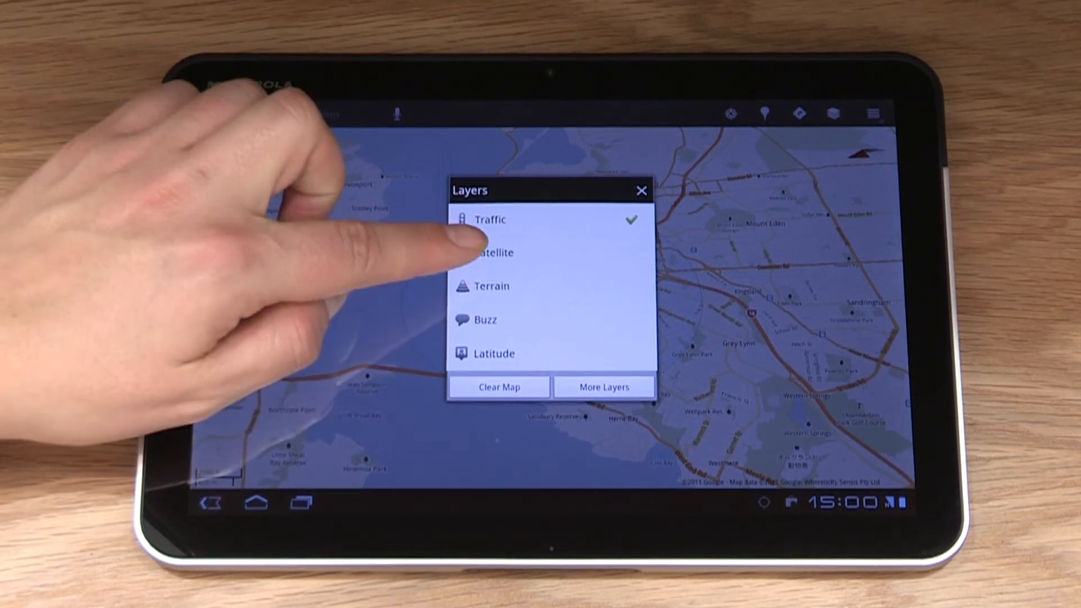
left_click(489, 253)
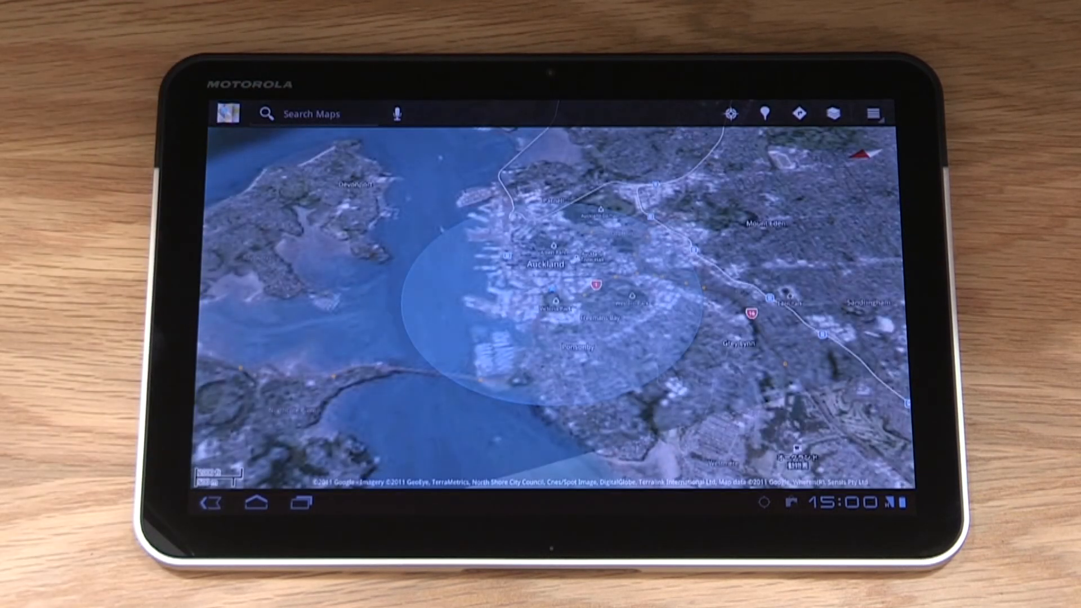